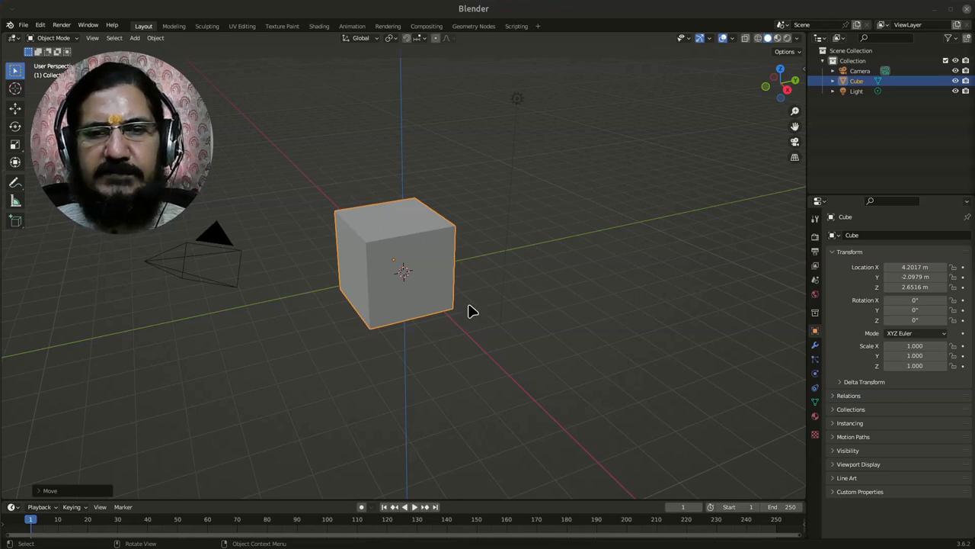
mouse_move(384, 393)
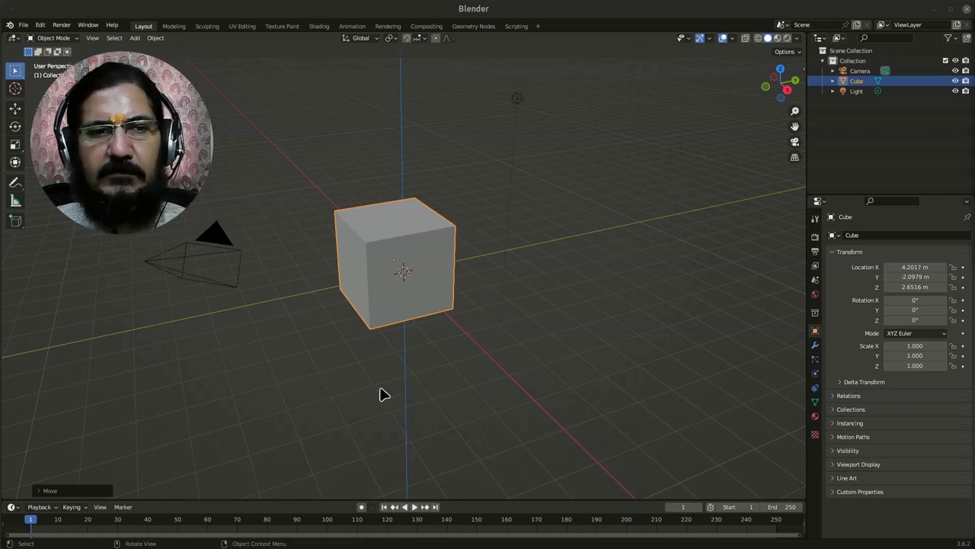
mouse_move(223, 116)
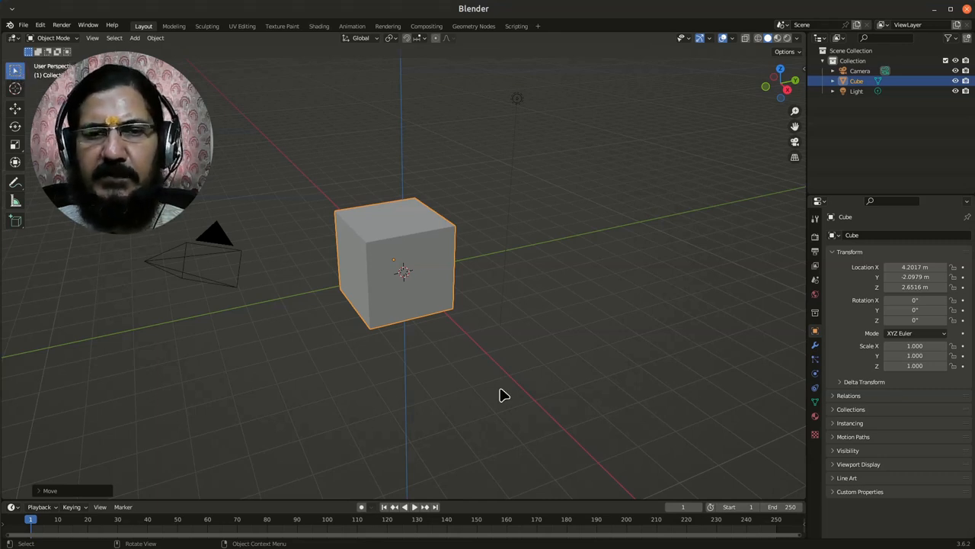
mouse_move(344, 384)
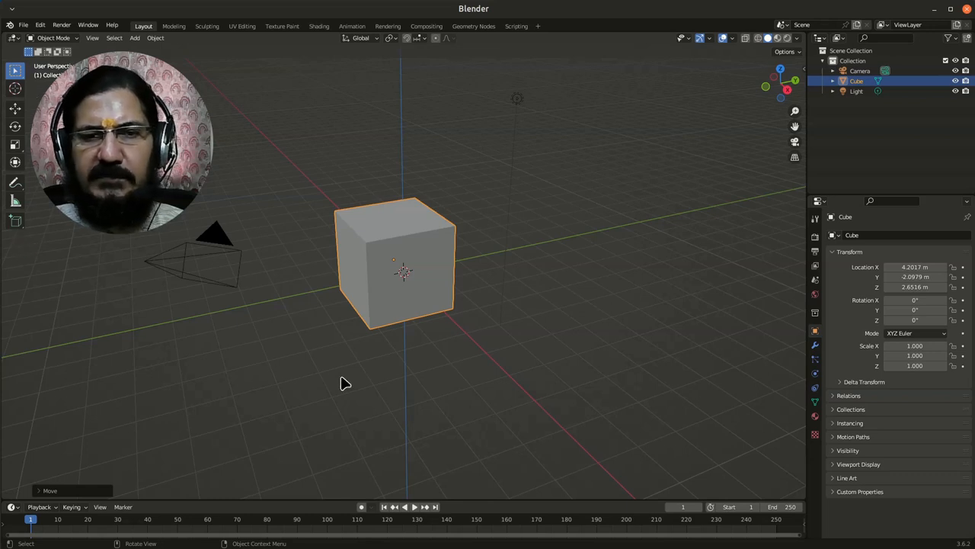
mouse_move(526, 137)
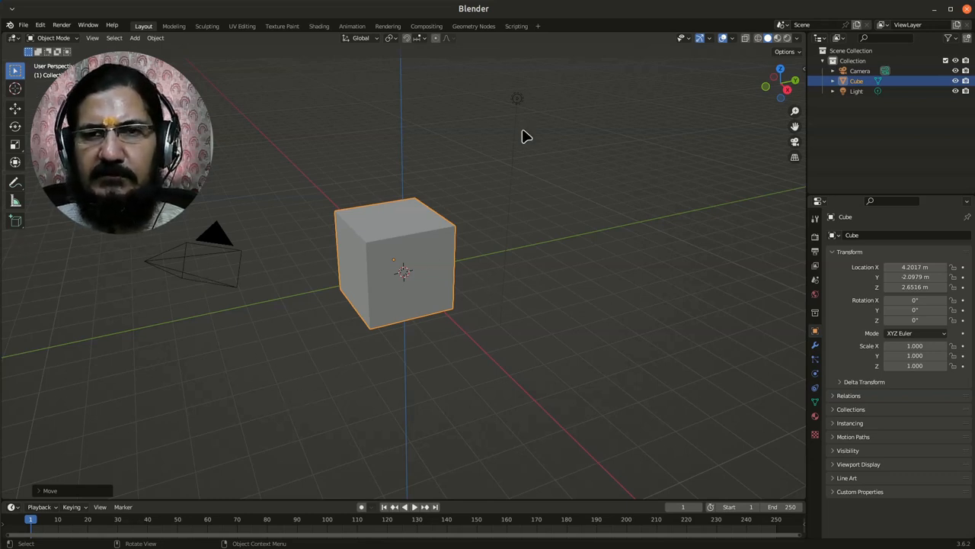
mouse_move(448, 293)
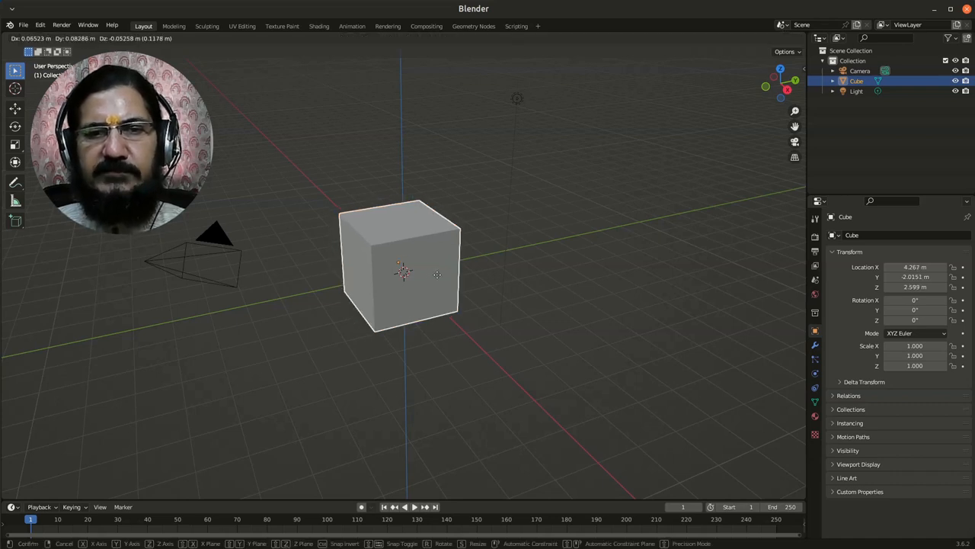
- Drop the cube at roughly 5.46, 5.88, 3.60 m, then begin a second move that gets cancelled
drag(404, 274, 502, 198)
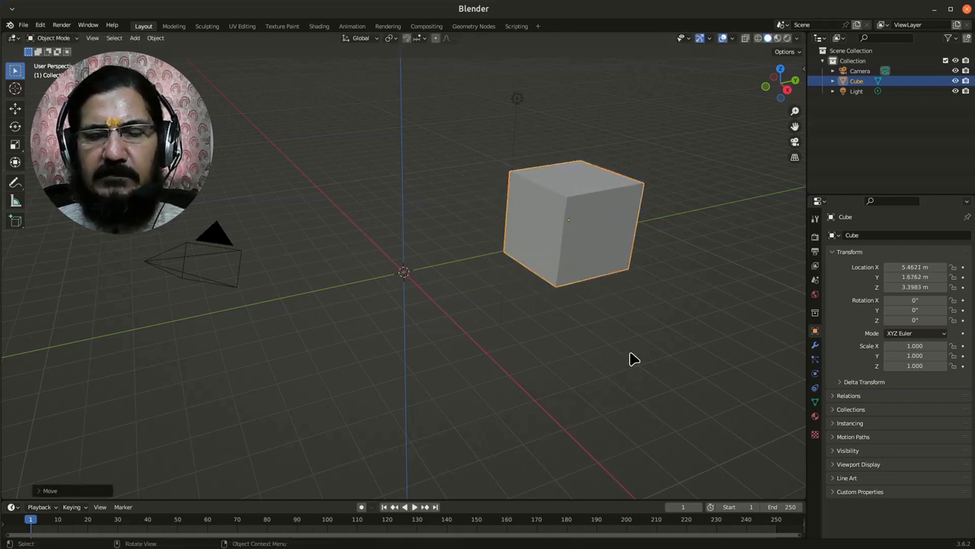
mouse_move(602, 296)
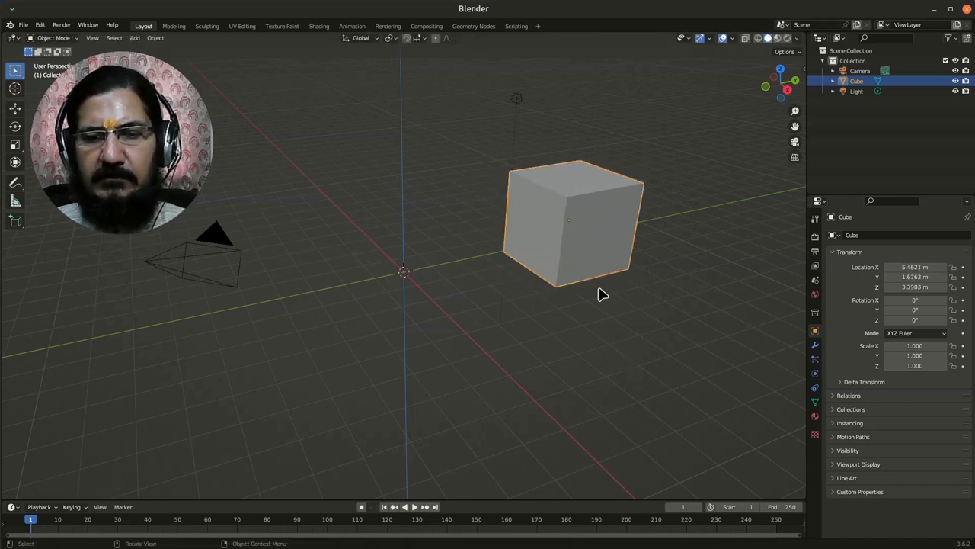
mouse_move(639, 250)
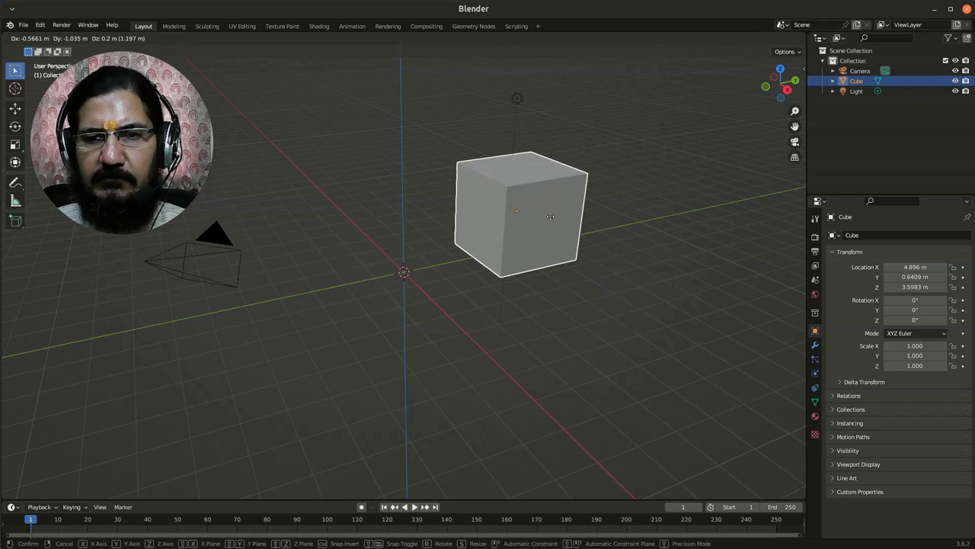
drag(549, 217, 530, 213)
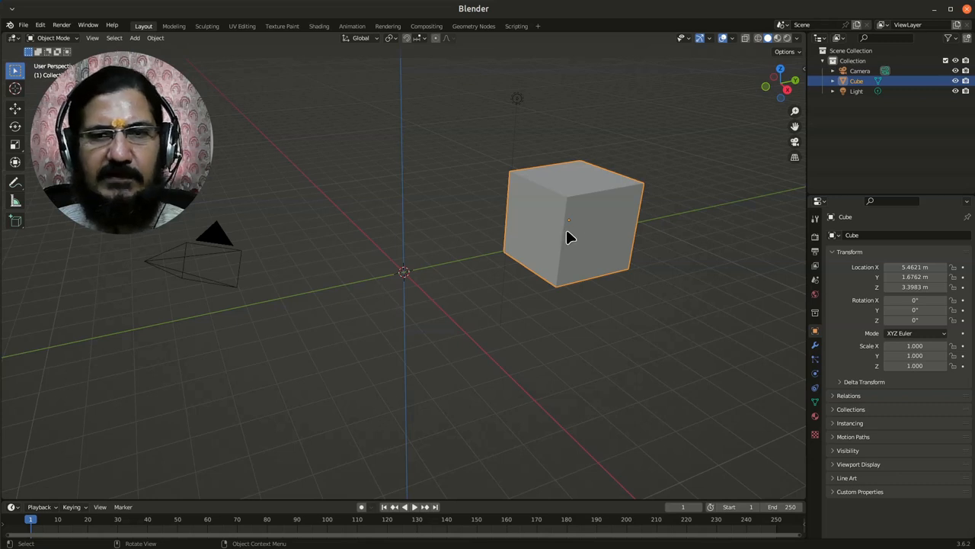
mouse_move(609, 197)
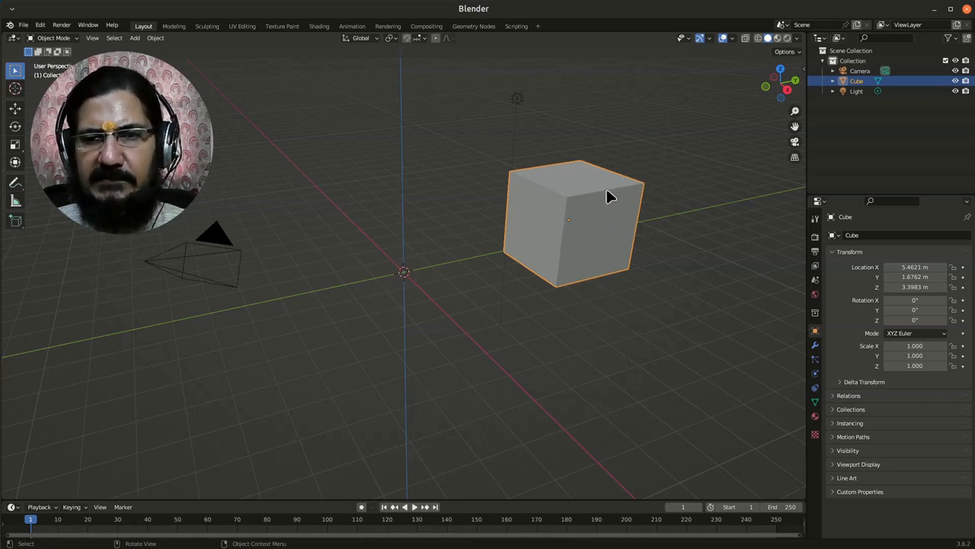
mouse_move(415, 302)
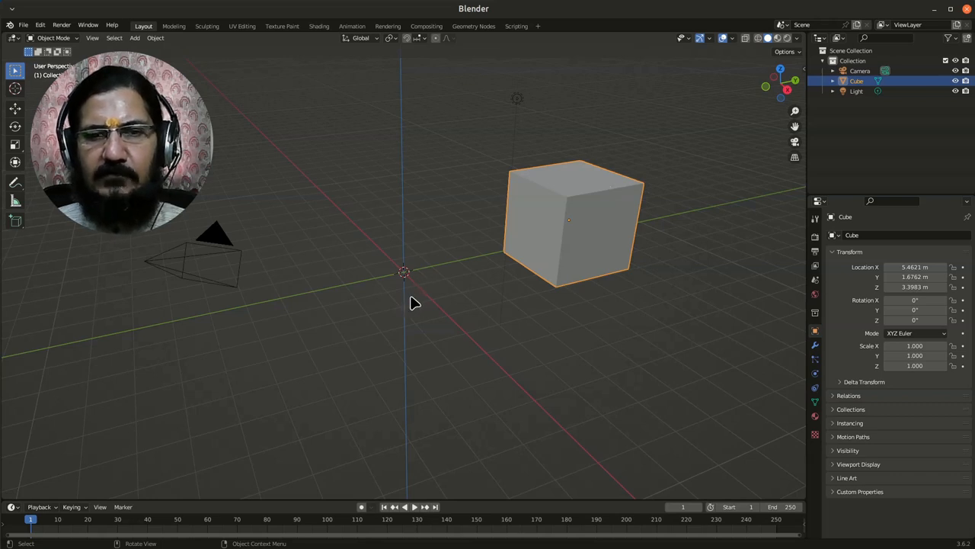
mouse_move(469, 227)
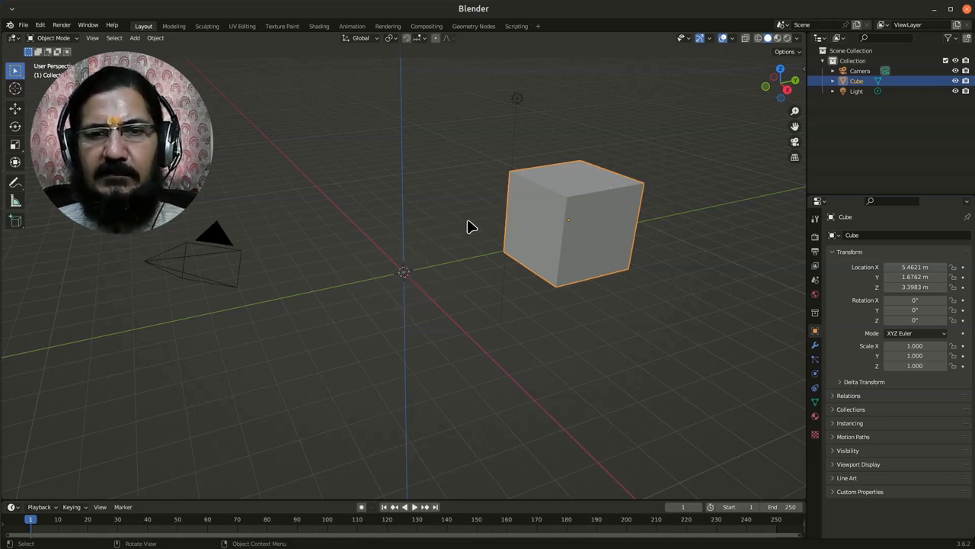
mouse_move(612, 277)
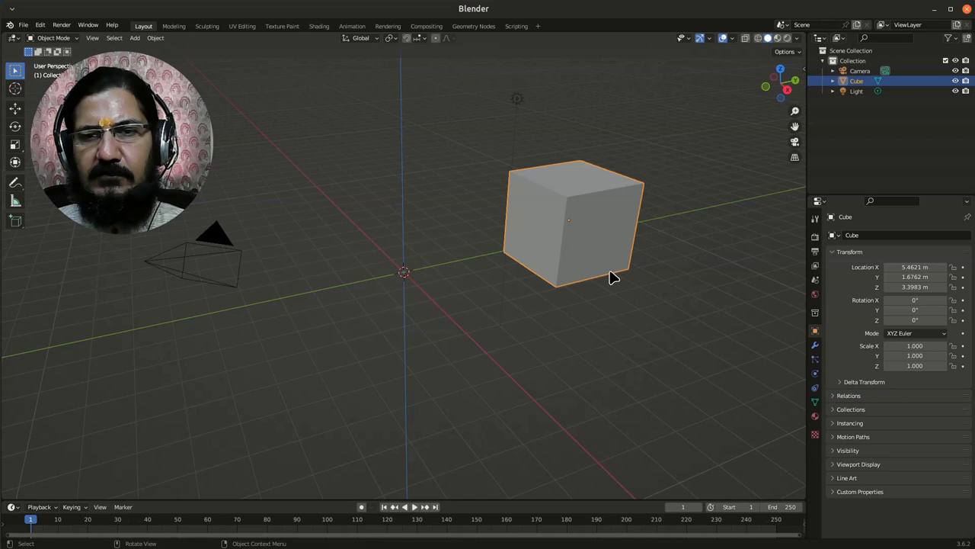
mouse_move(551, 234)
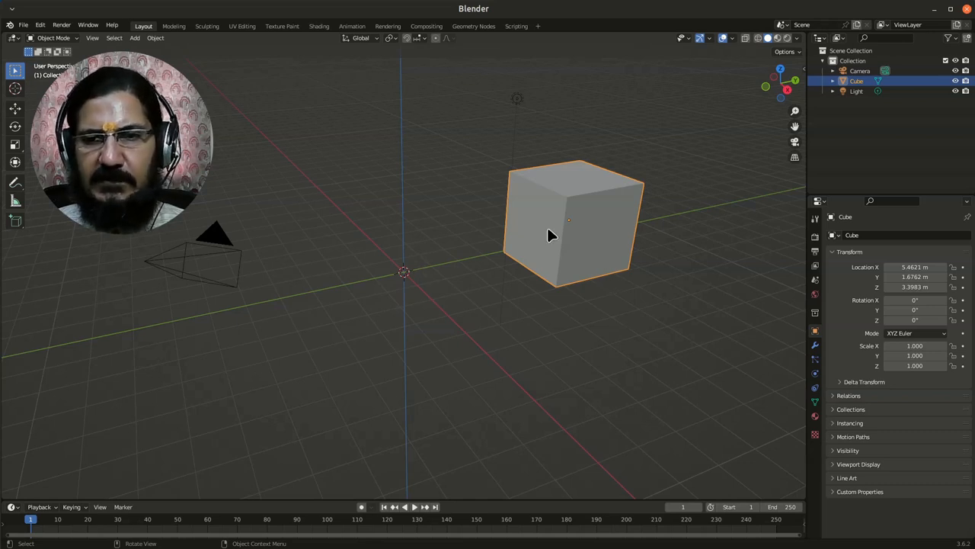
- Grab the cube with G and drag it toward the world centre as a trial move, later cancelled
key(g)
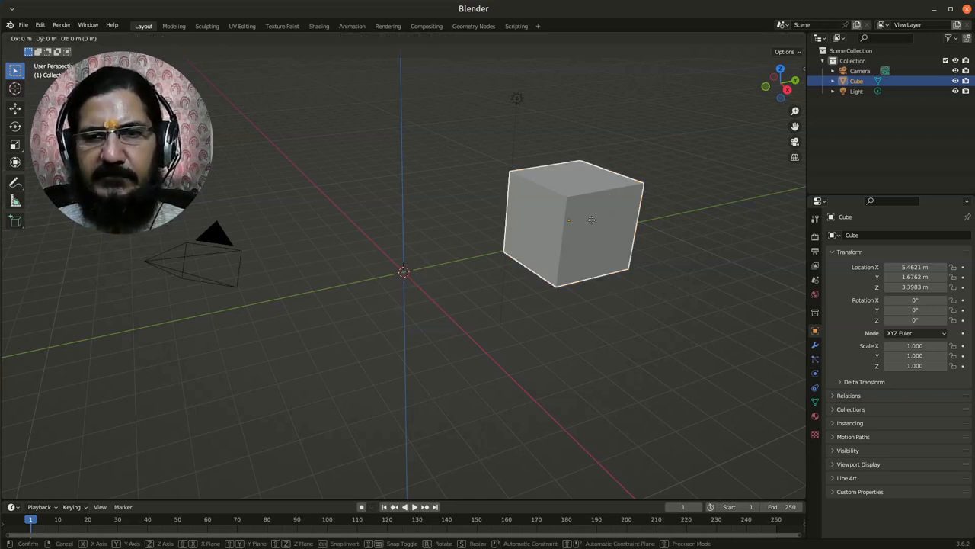
drag(576, 221, 393, 271)
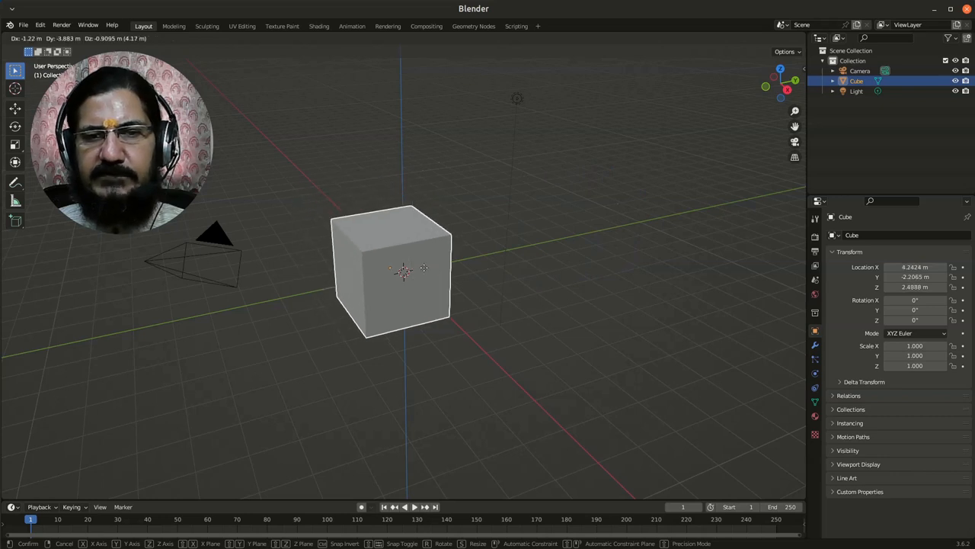
drag(404, 271, 381, 221)
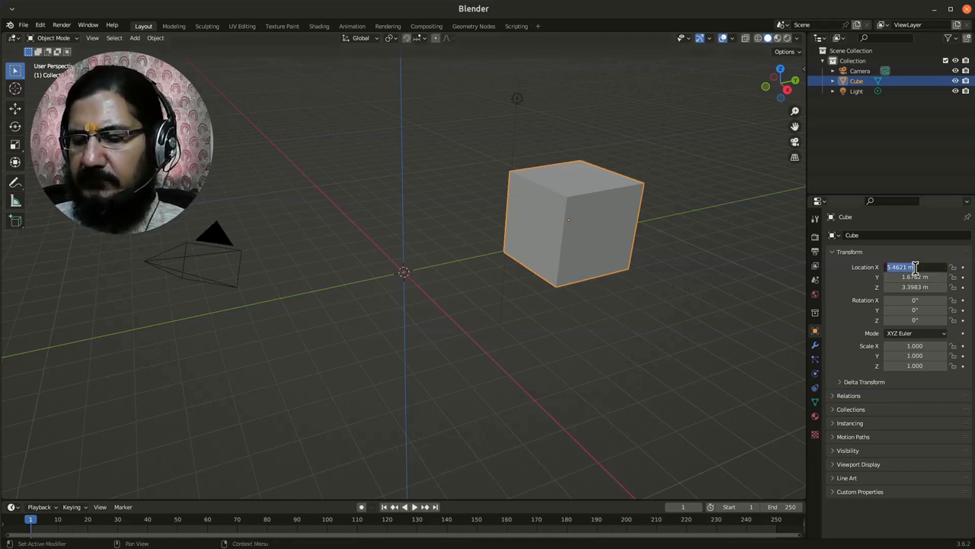
- Zero the cube's location values so it sits back at the world origin
text(0 m)
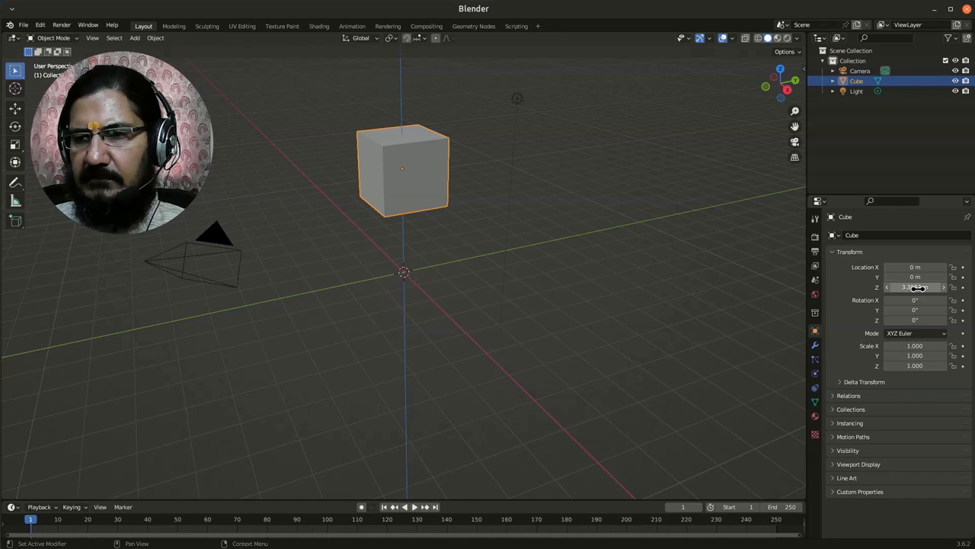
double_click(914, 287)
text(0)
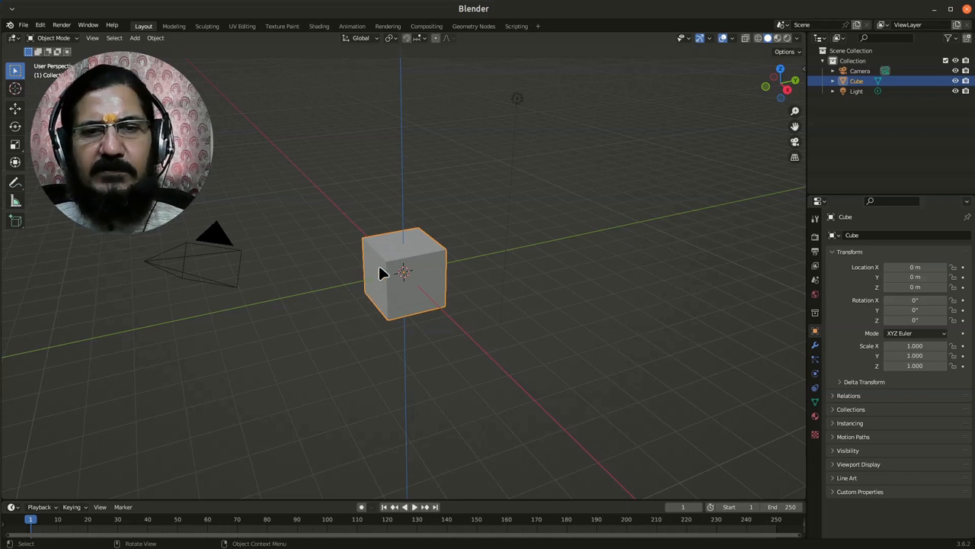
mouse_move(594, 242)
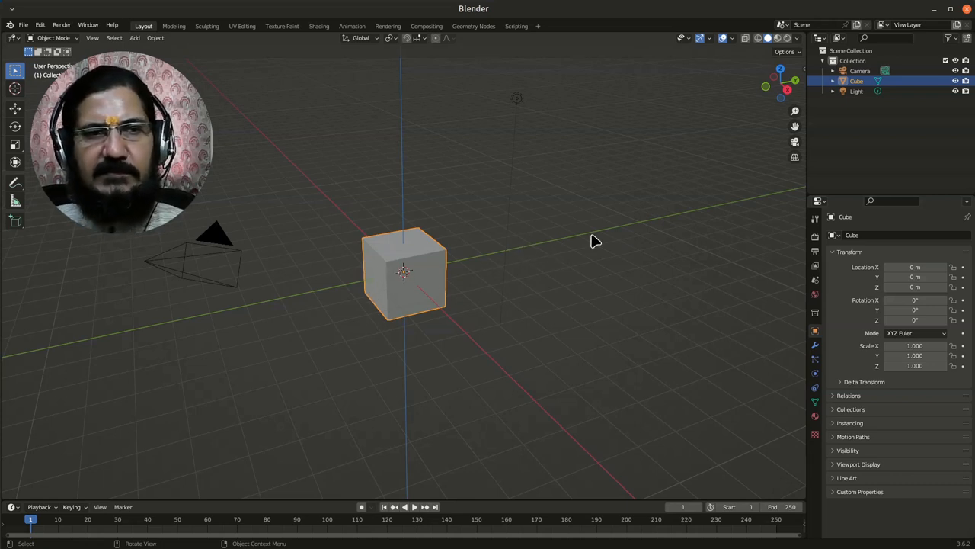
mouse_move(445, 302)
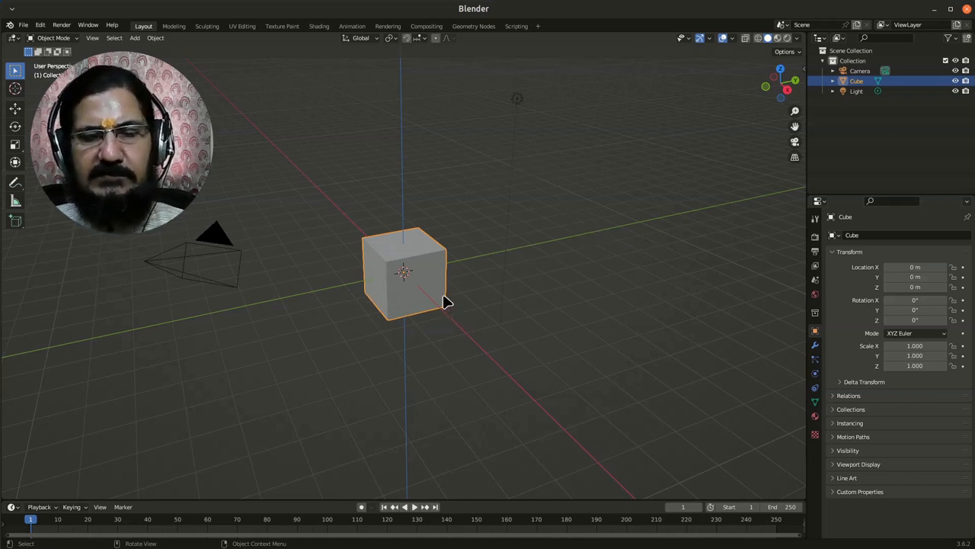
mouse_move(430, 271)
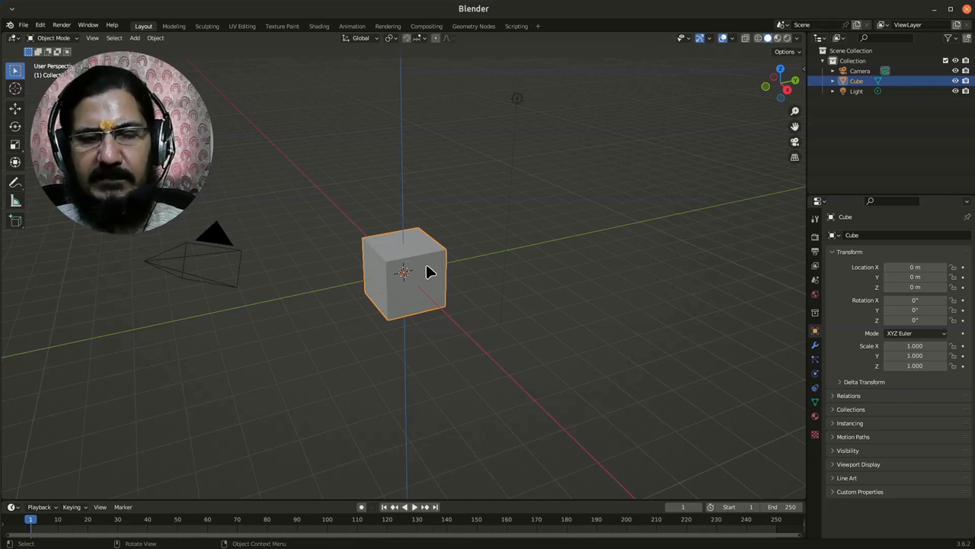
- Raise the cube along Z to about 1.61 m, then shift it toward the scene centre
key(g)
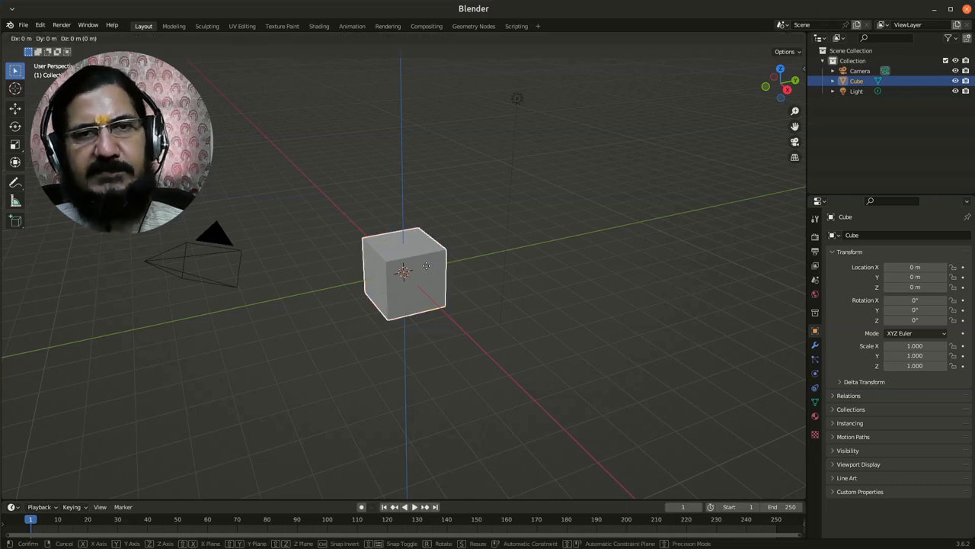
drag(404, 274, 389, 259)
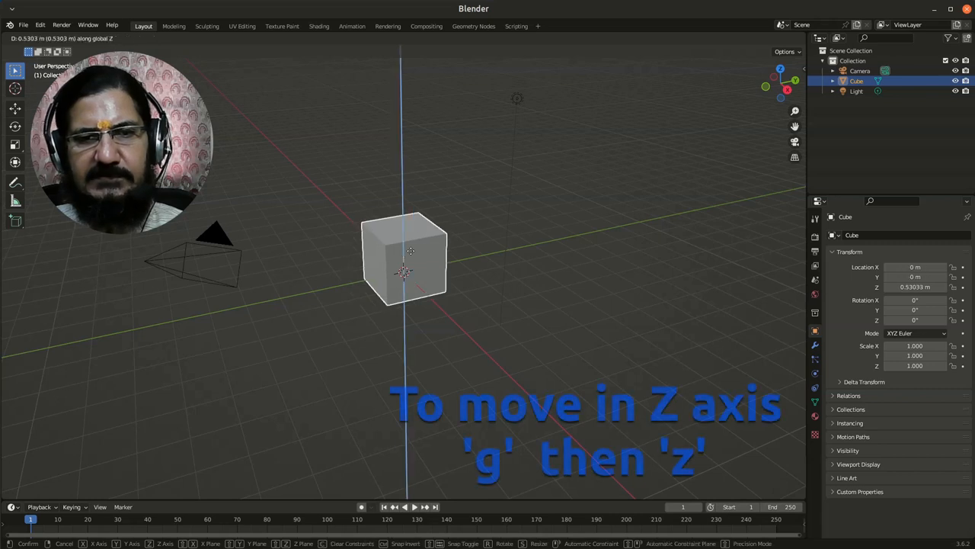
mouse_move(436, 122)
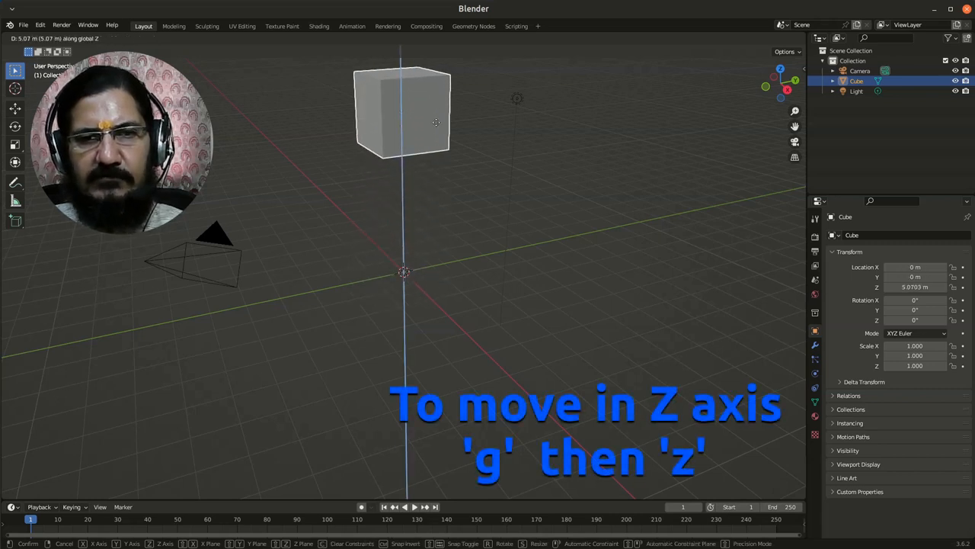
mouse_move(457, 175)
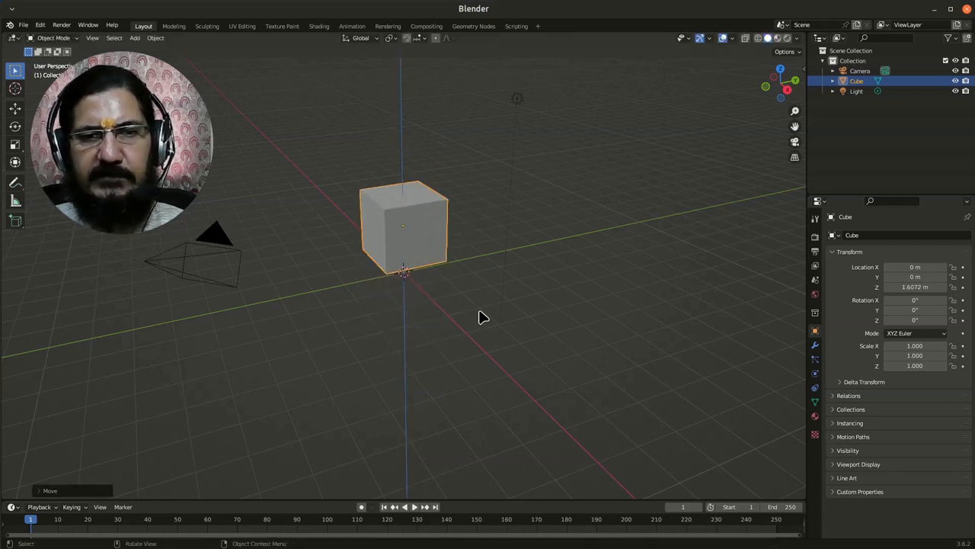
mouse_move(450, 250)
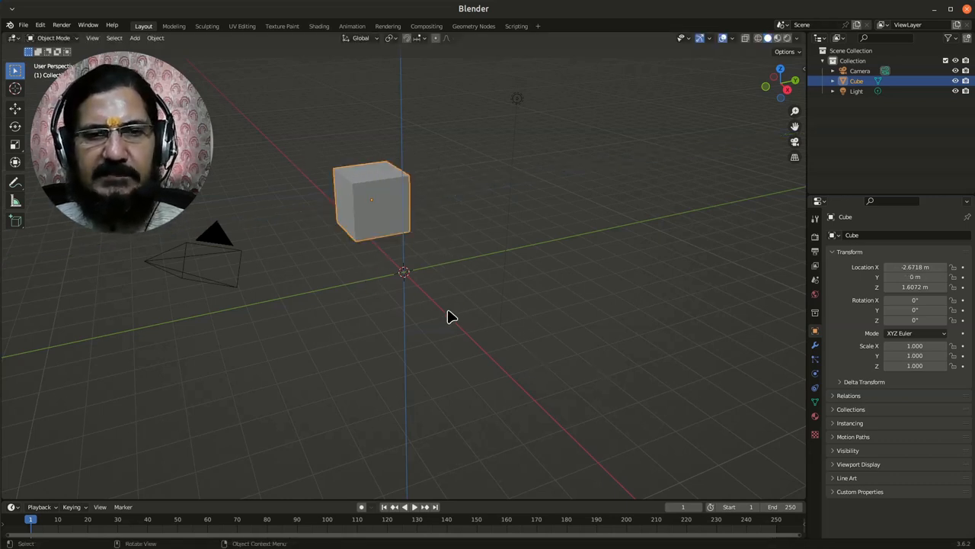
mouse_move(439, 238)
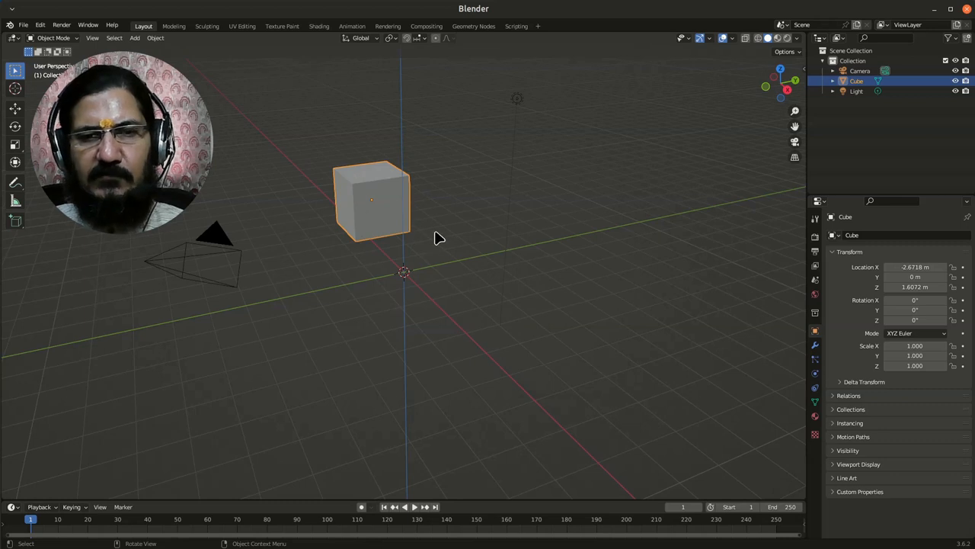
mouse_move(434, 252)
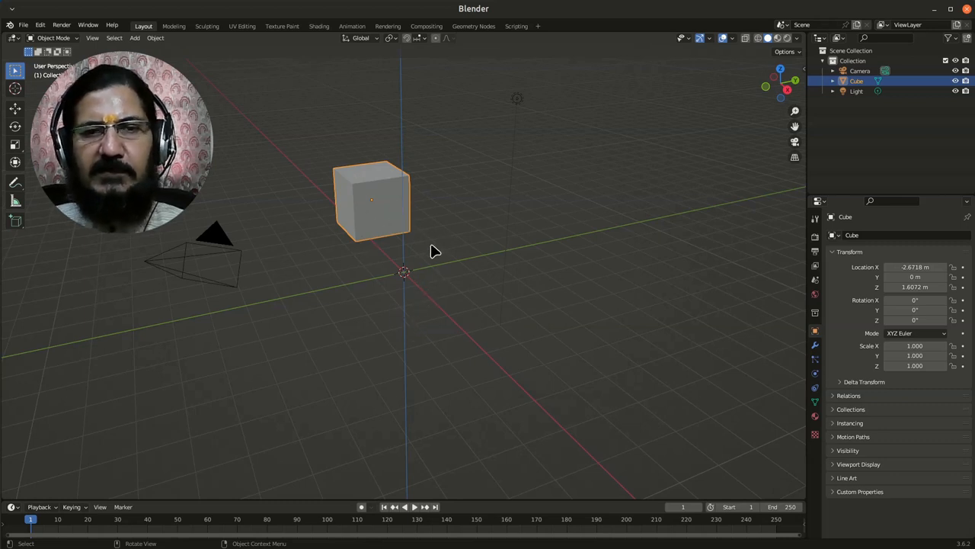
mouse_move(393, 201)
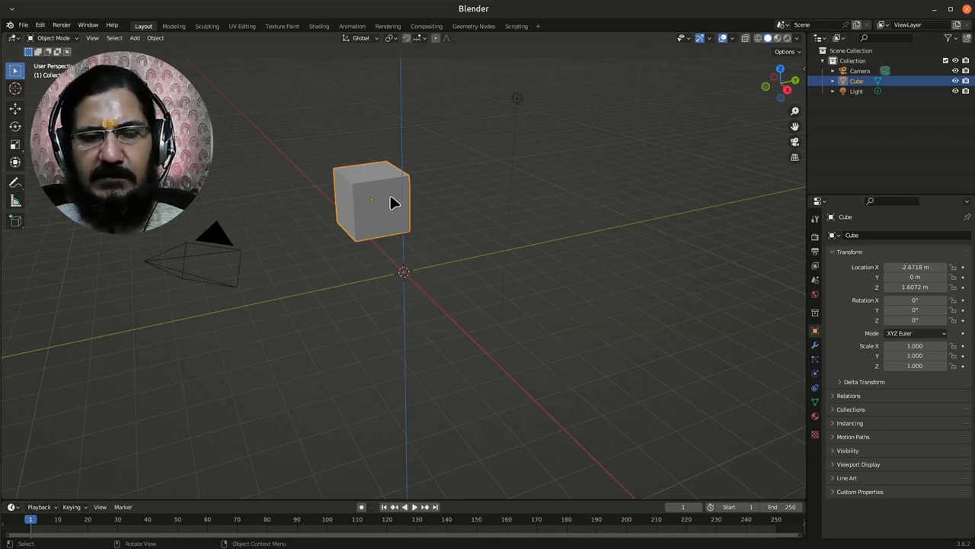
key(g)
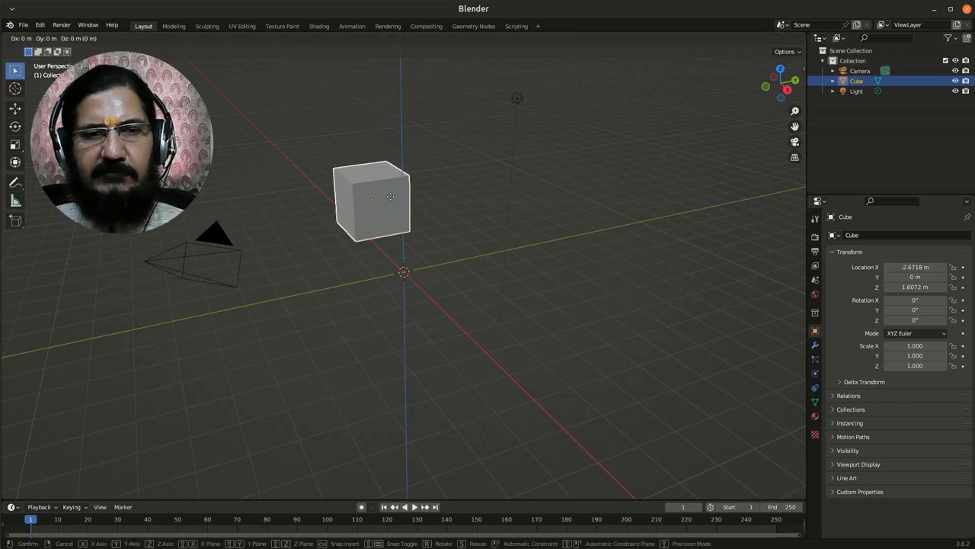
drag(373, 198, 464, 211)
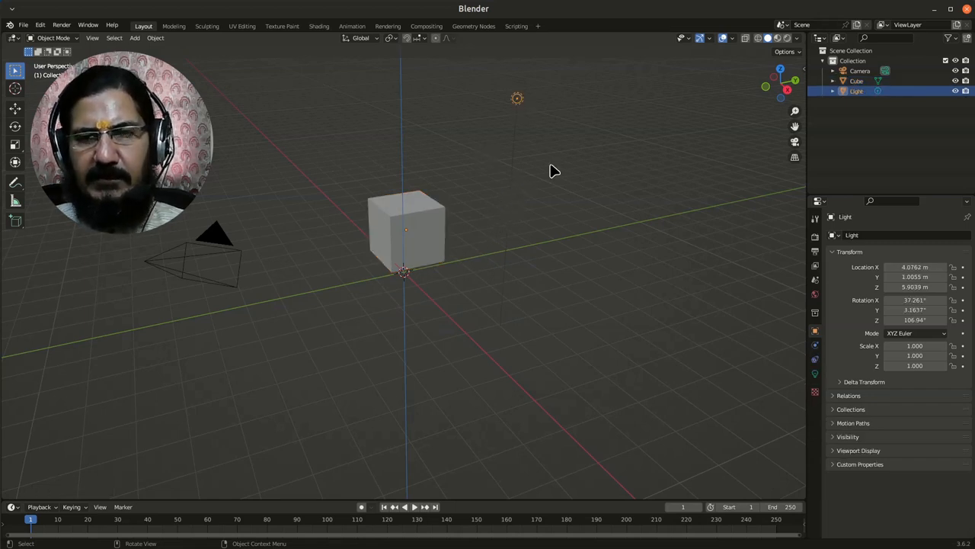
- Slide the light along global X to about 6.26 m and confirm its position
key(g)
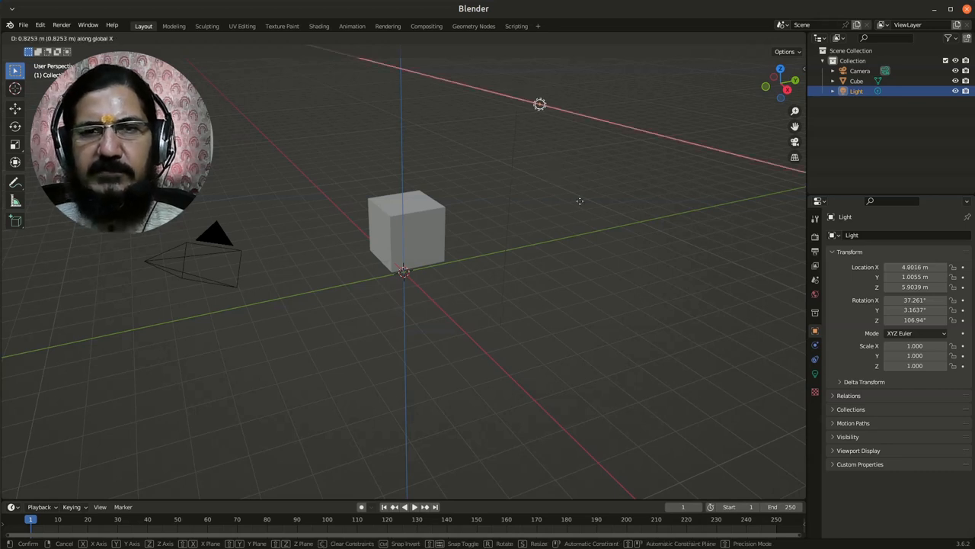
click(582, 115)
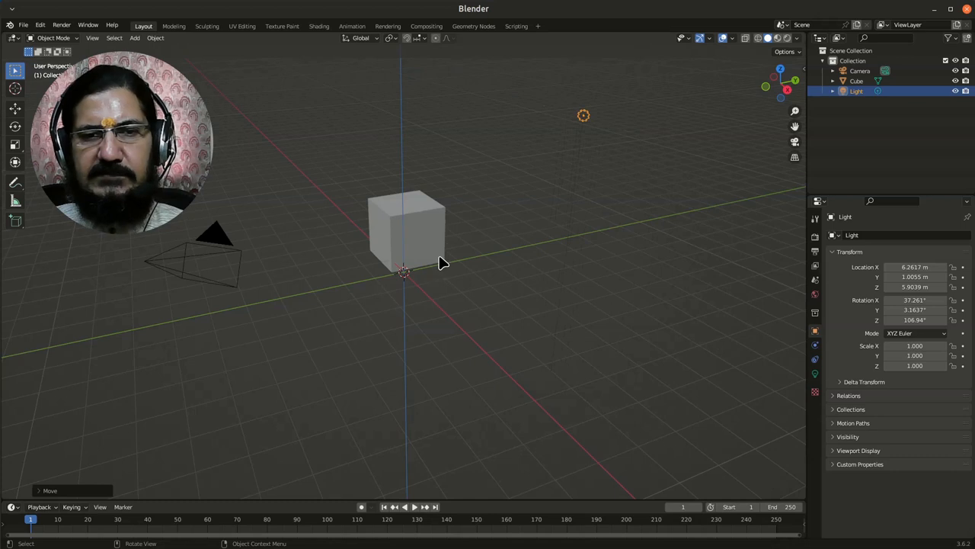
mouse_move(445, 285)
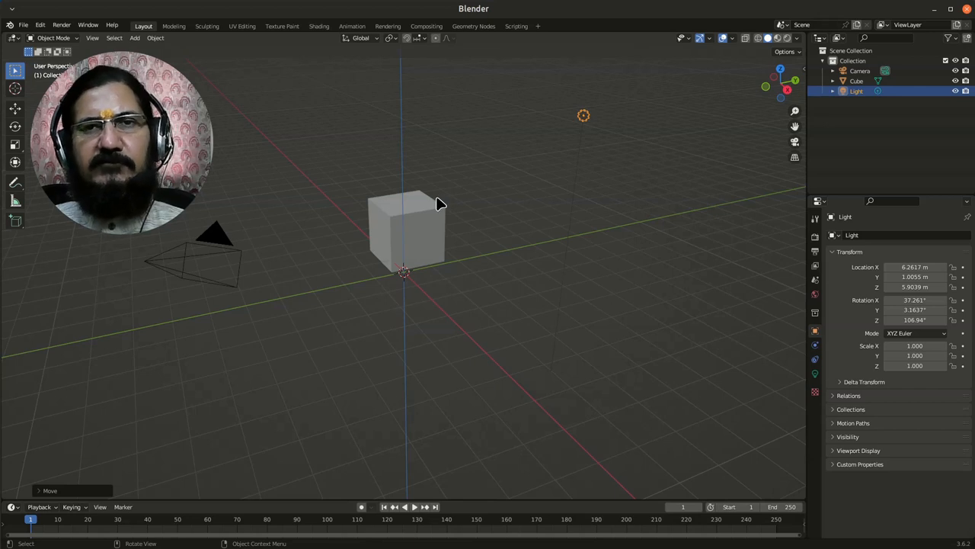
mouse_move(427, 244)
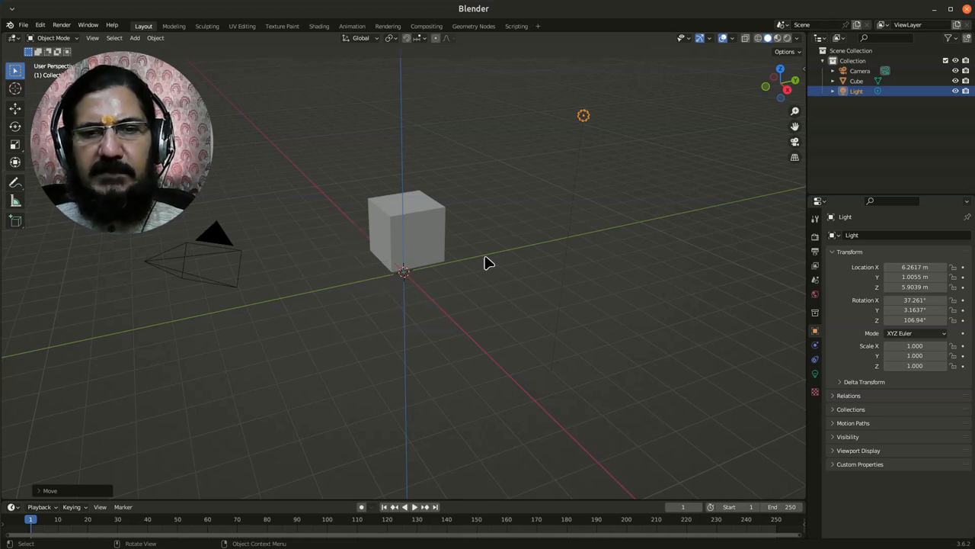
mouse_move(308, 230)
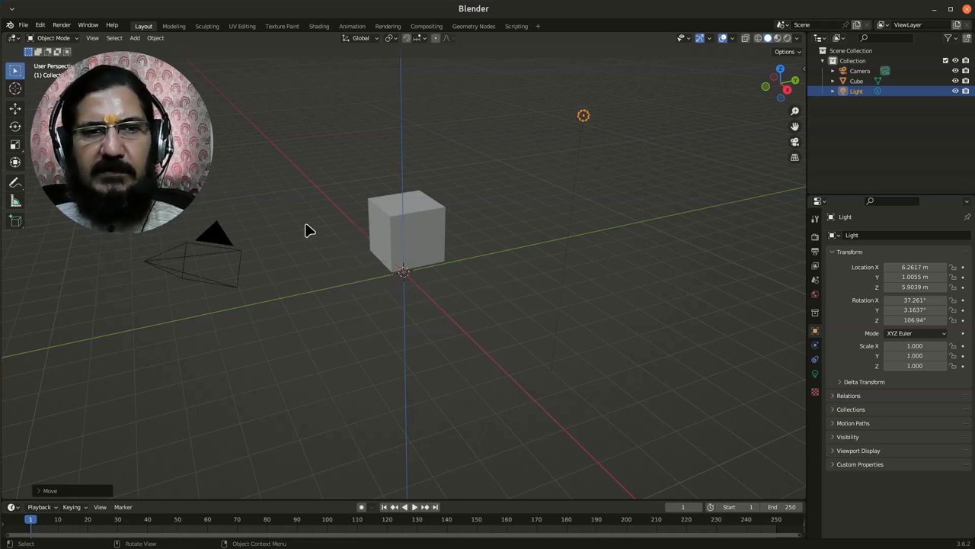
mouse_move(449, 280)
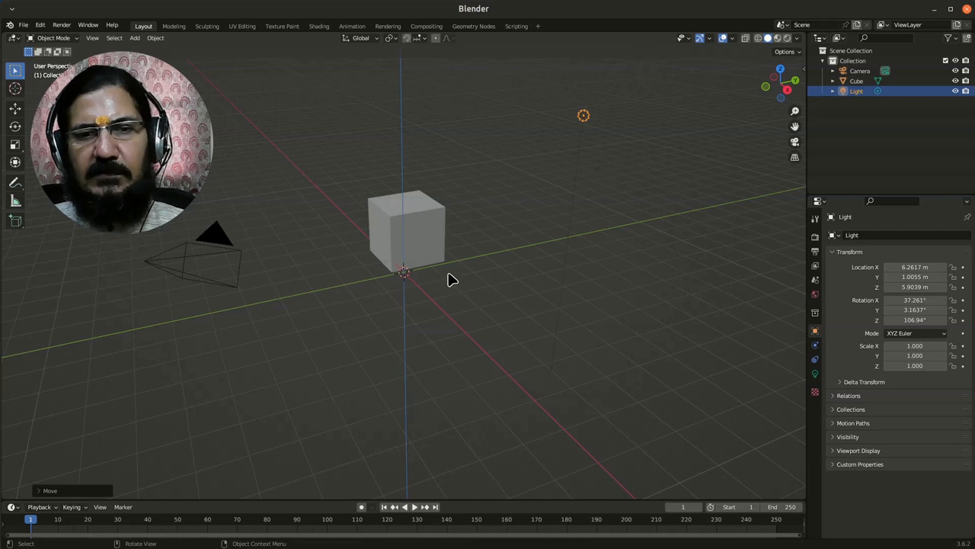
- Select the cube and slide it with Z locked to roughly 2.77, 0.20, 2.96 m
click(405, 229)
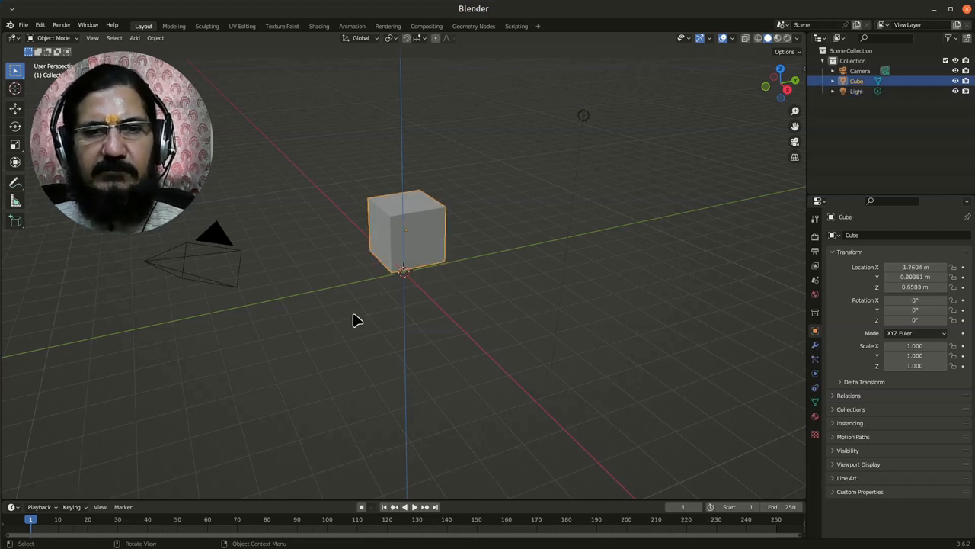
mouse_move(436, 253)
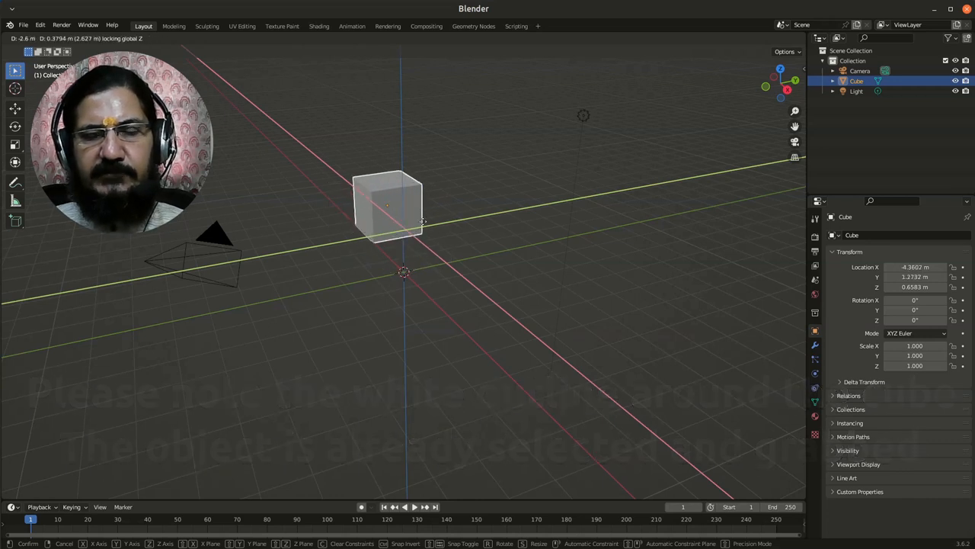
drag(404, 205, 351, 244)
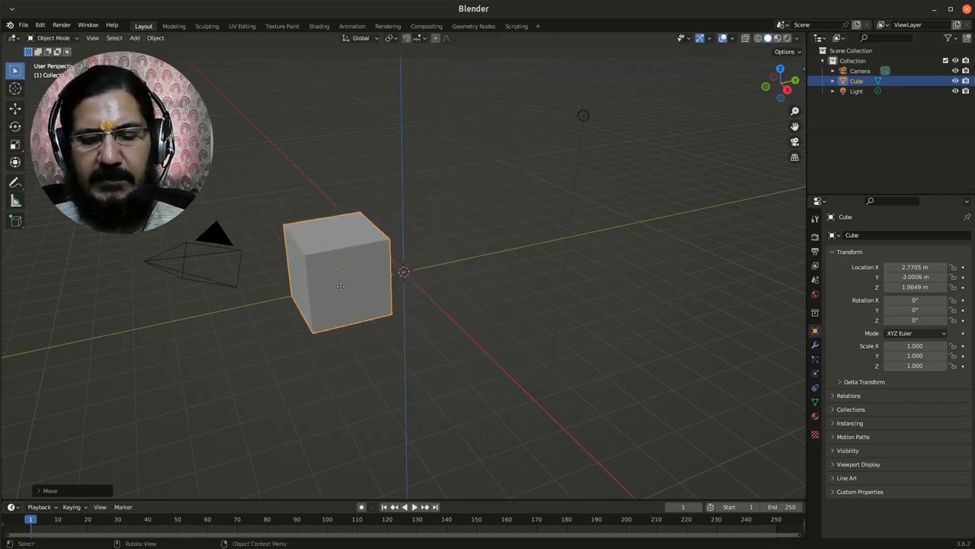
- Move the cube with Y locked via Shift+Y to roughly 7.82, 0.20, 4.27 m
key(g)
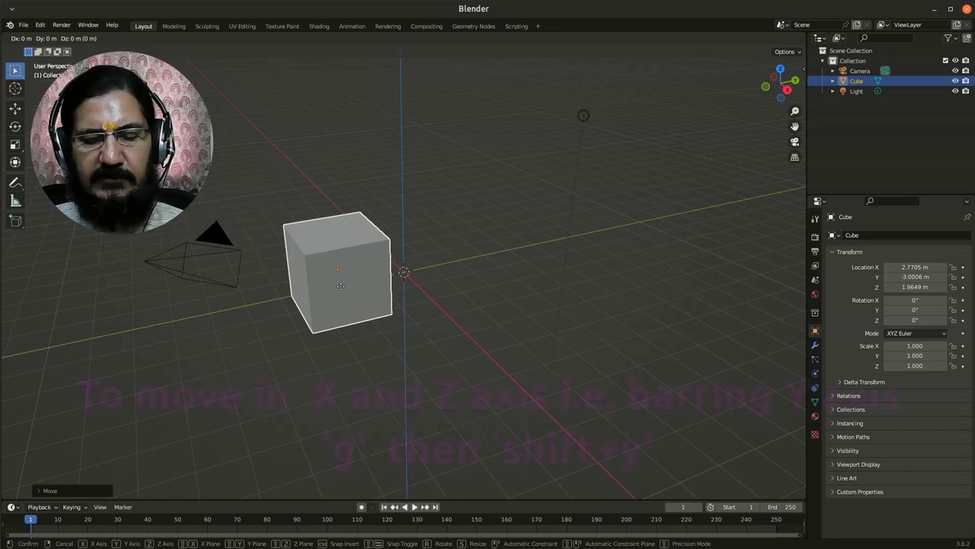
key(shift+y)
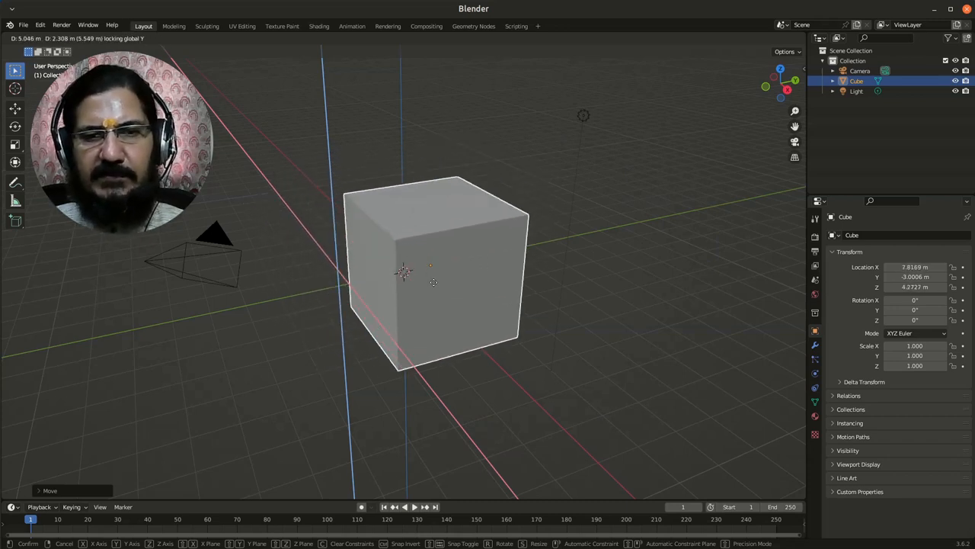
click(529, 348)
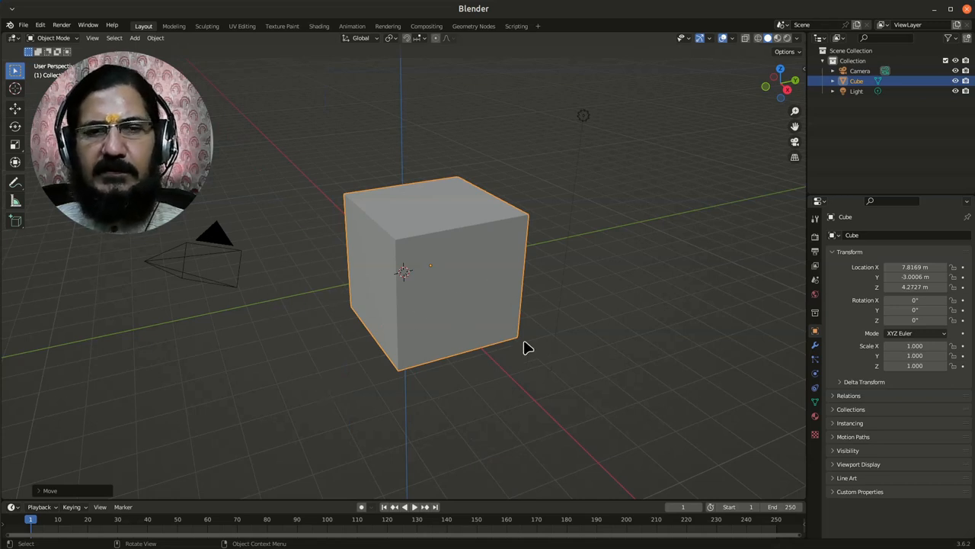
mouse_move(534, 320)
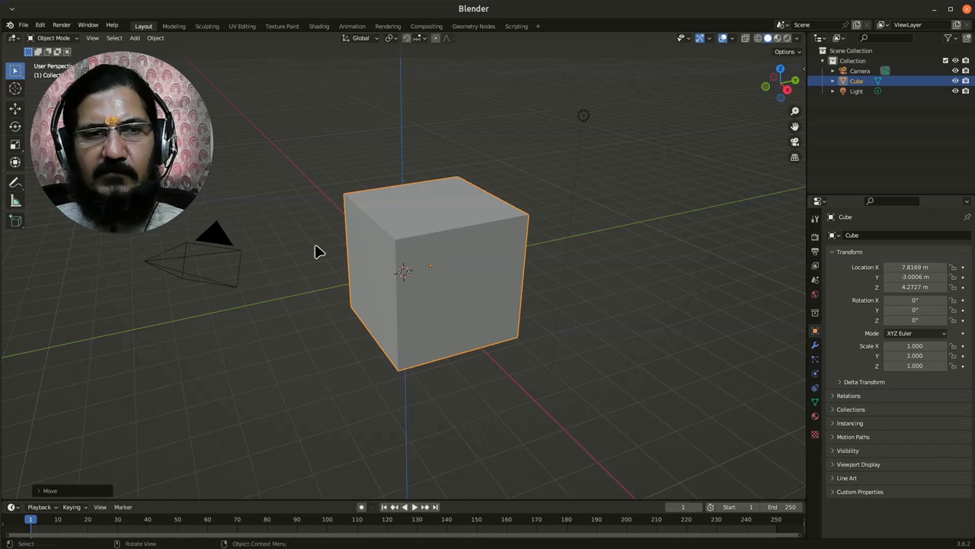
mouse_move(283, 300)
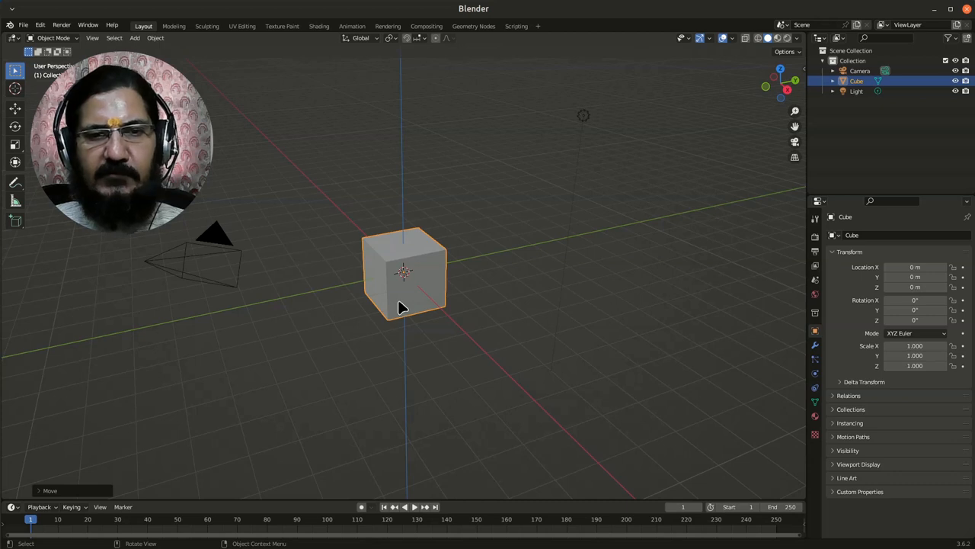
mouse_move(430, 271)
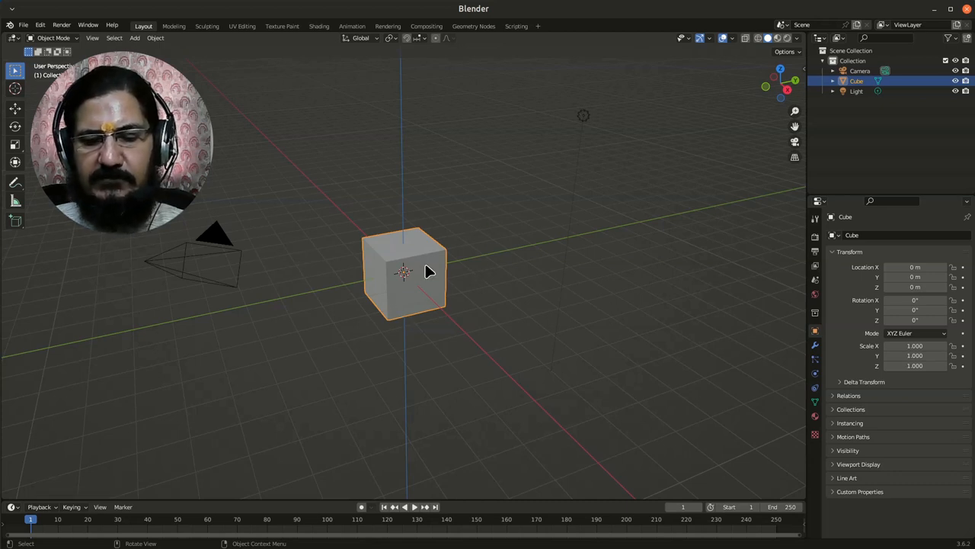
- Move the cube freely a little, then nudge it down along Z to about −0.34 m
key(g)
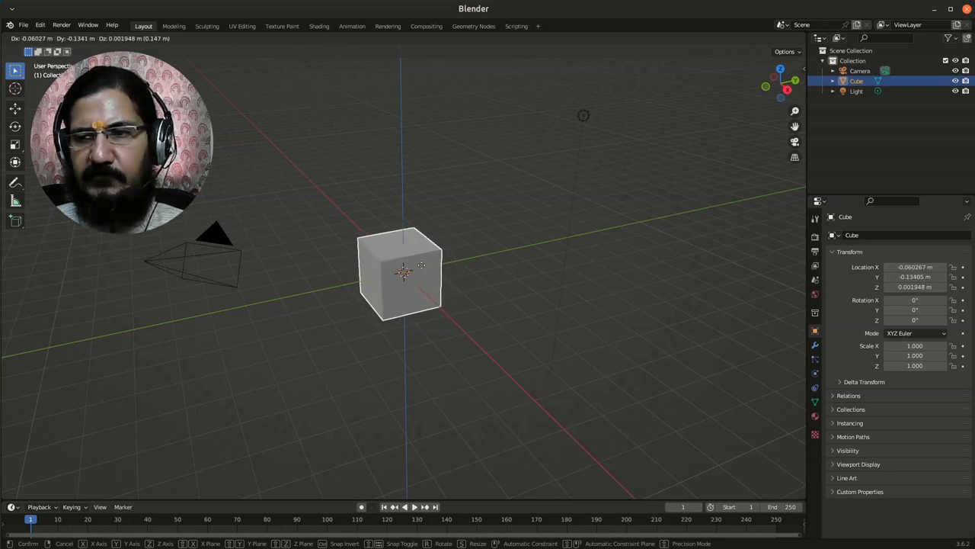
drag(399, 271, 412, 274)
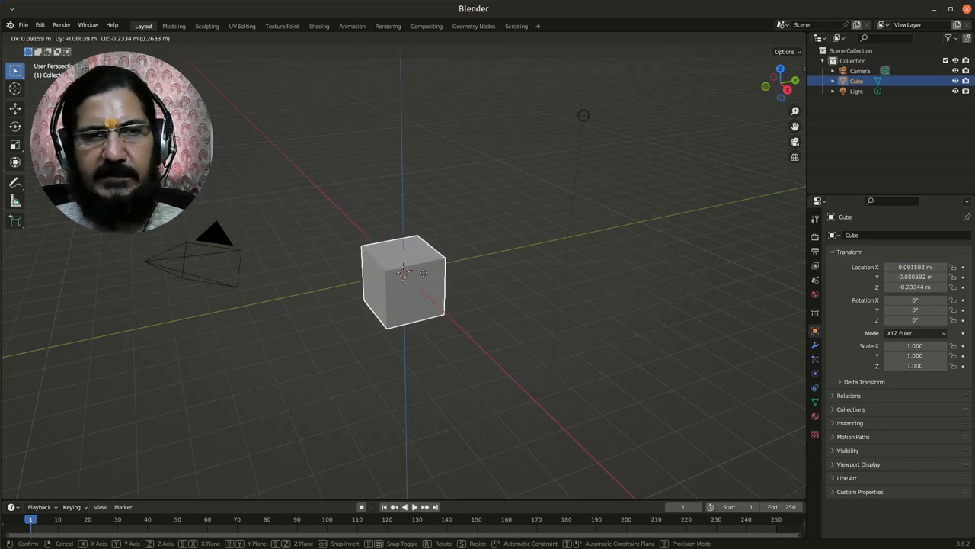
drag(403, 282, 400, 274)
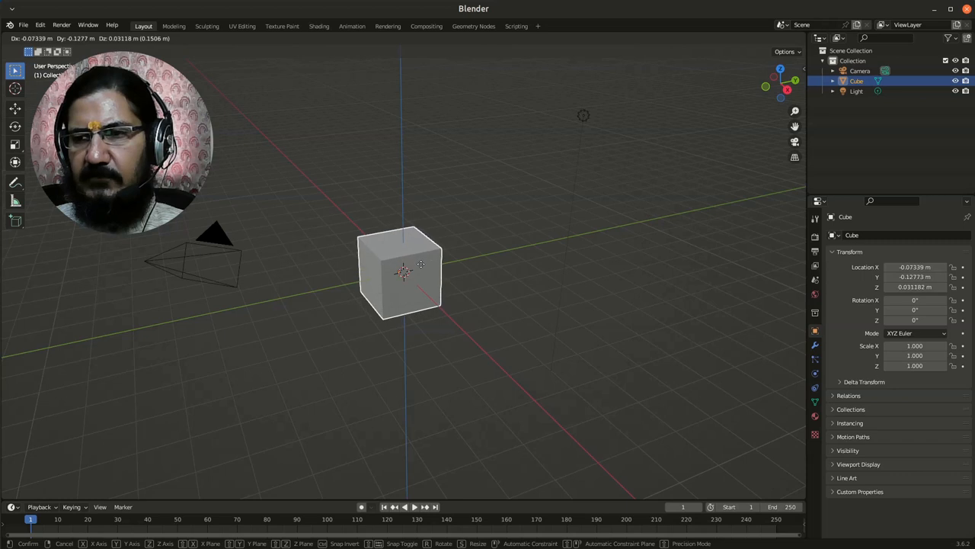
drag(399, 274, 409, 278)
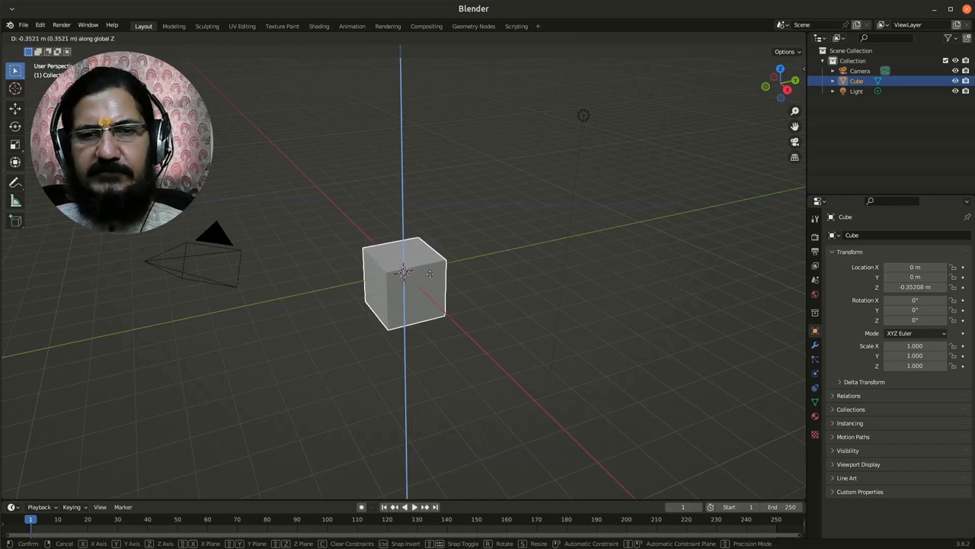
click(429, 274)
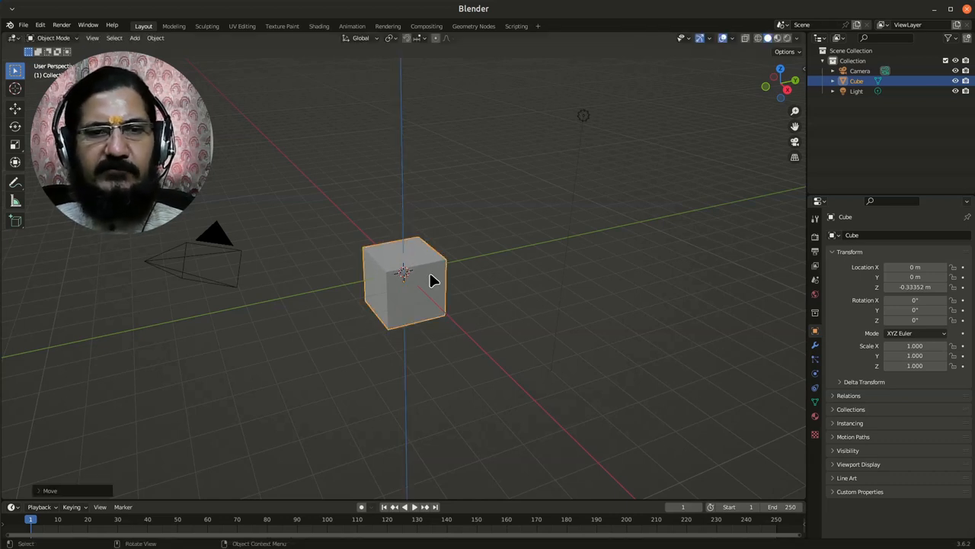